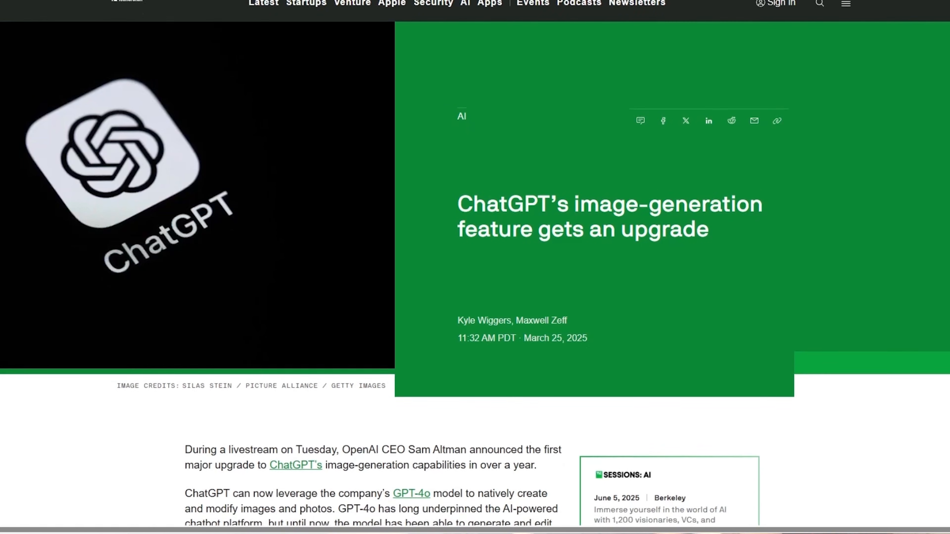
Scroll through the TechCrunch article on ChatGPT's image-generation upgrade
scroll("down", 3)
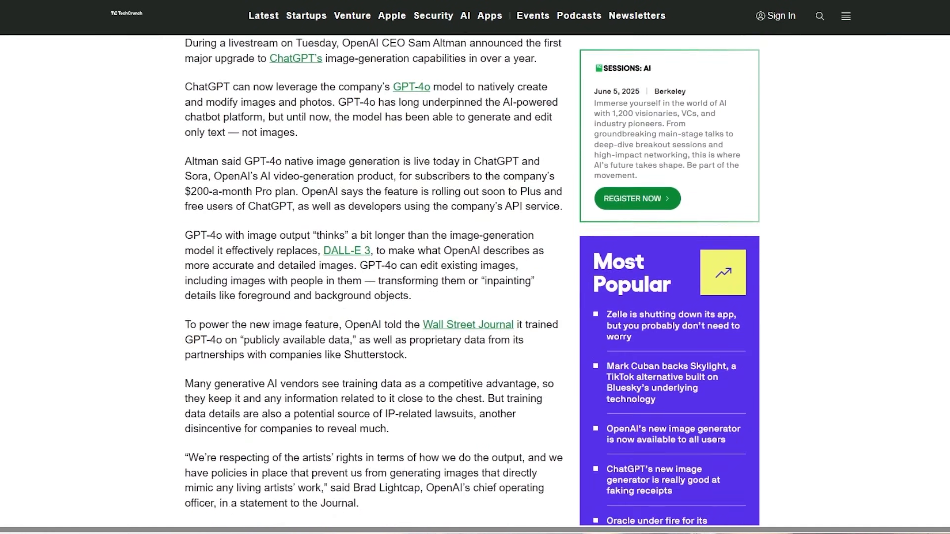
scroll("down", 3)
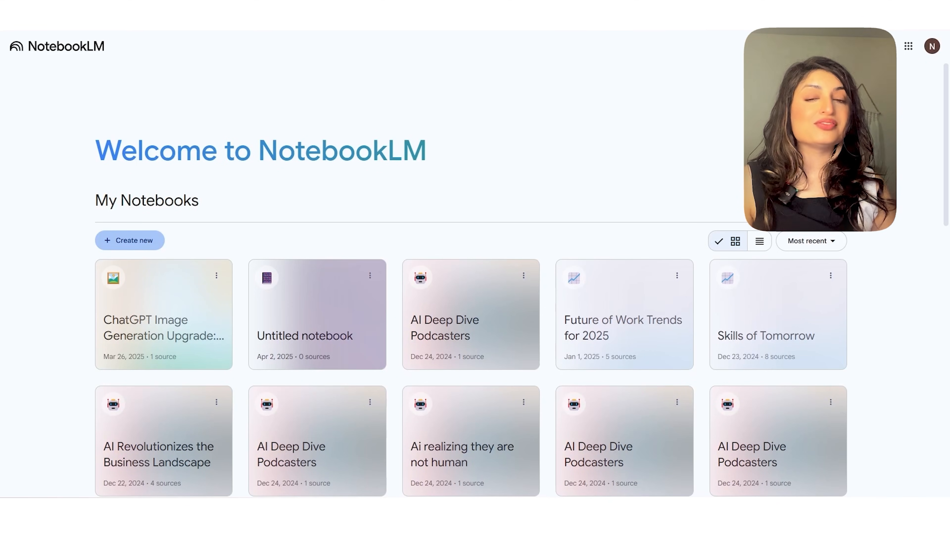
Create a new notebook with the TechCrunch article URL imported as a website source
left_click(129, 240)
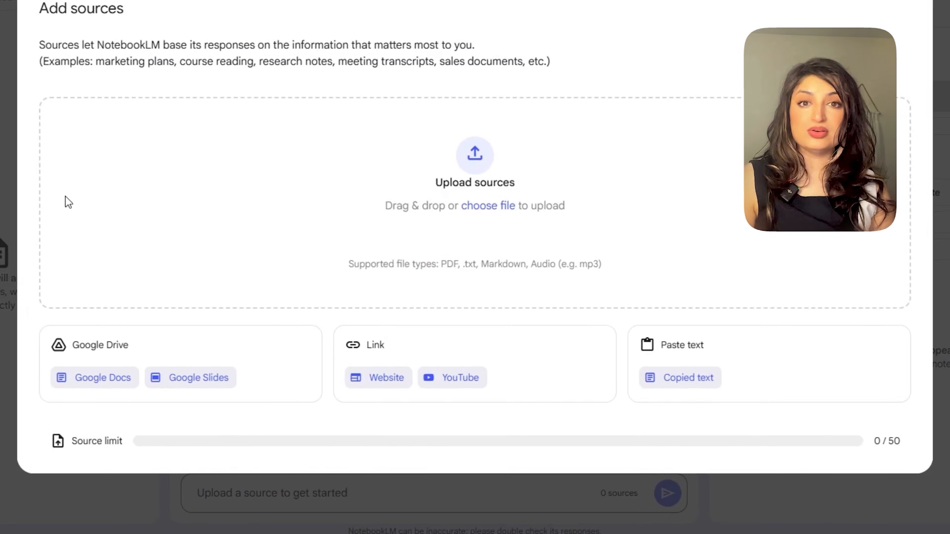
left_click(378, 378)
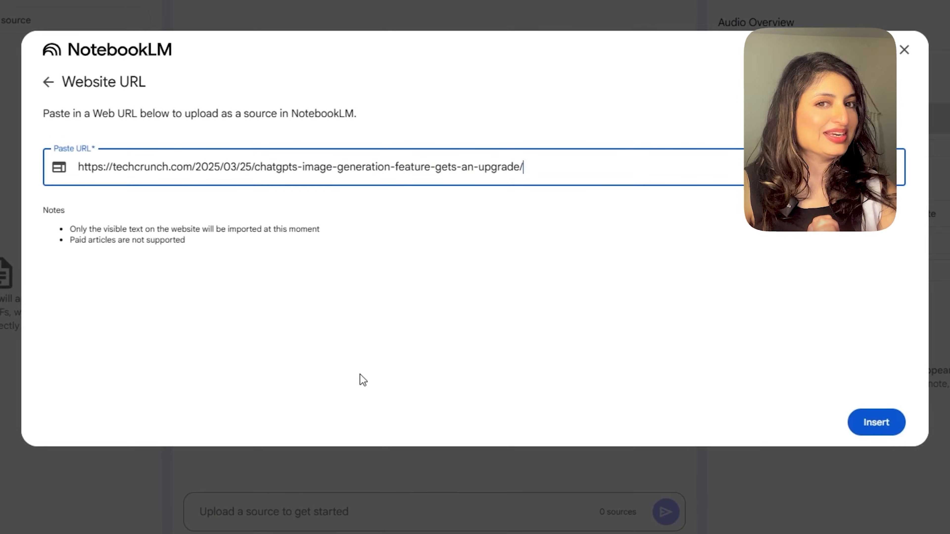
left_click(875, 422)
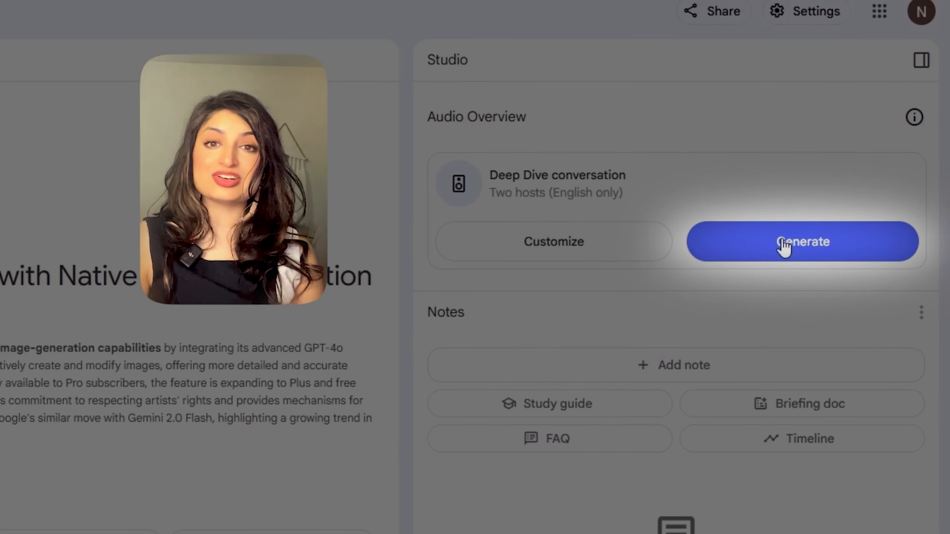
Generate the two-host Deep Dive audio overview of the article and play it
left_click(801, 240)
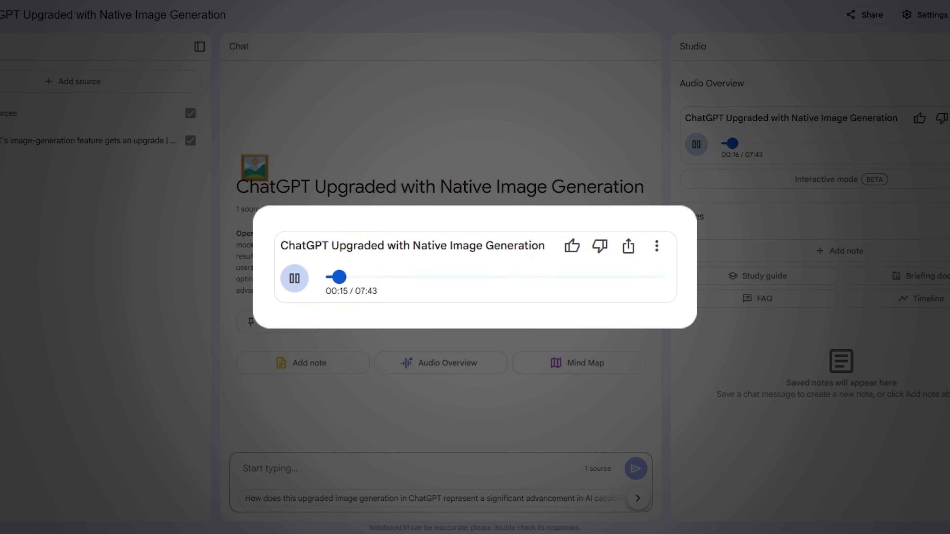
left_click(295, 278)
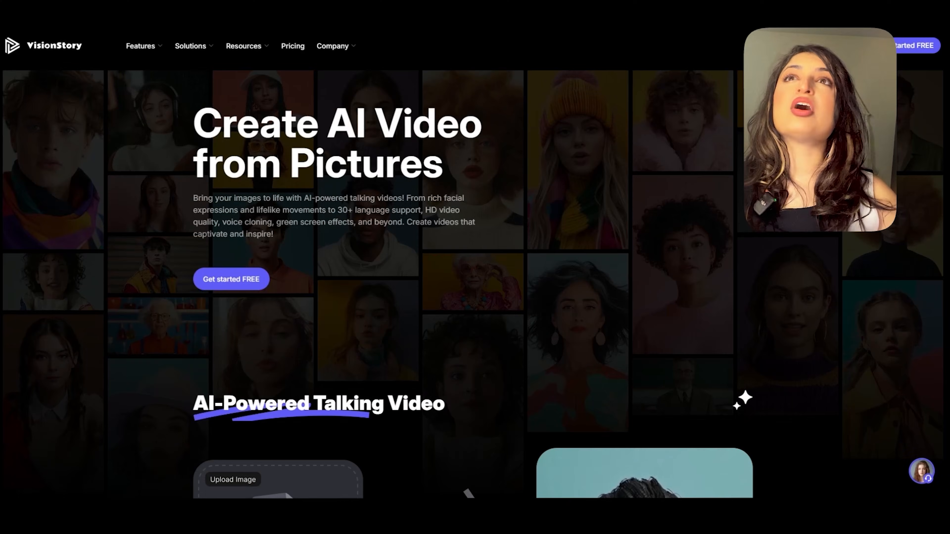
Browse the Video Podcast feature page from the Features menu
left_click(141, 46)
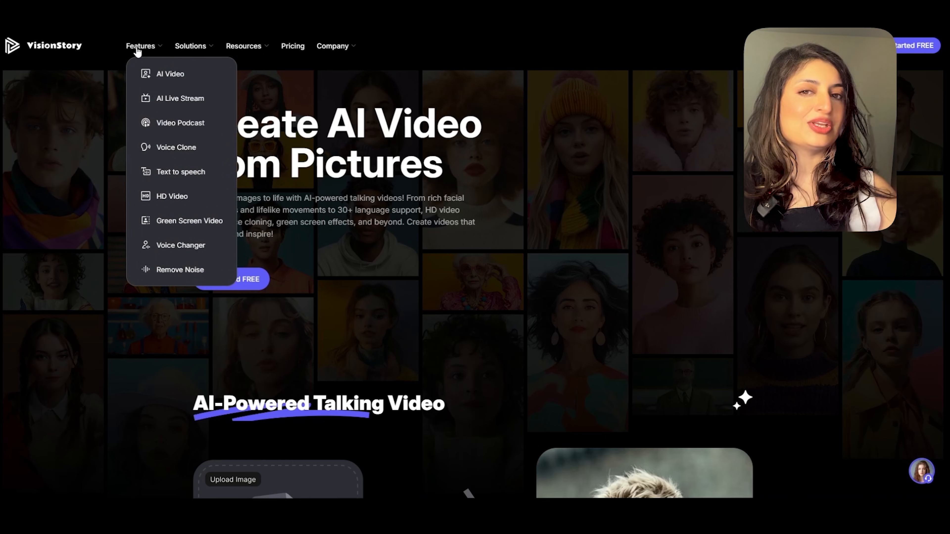
left_click(180, 122)
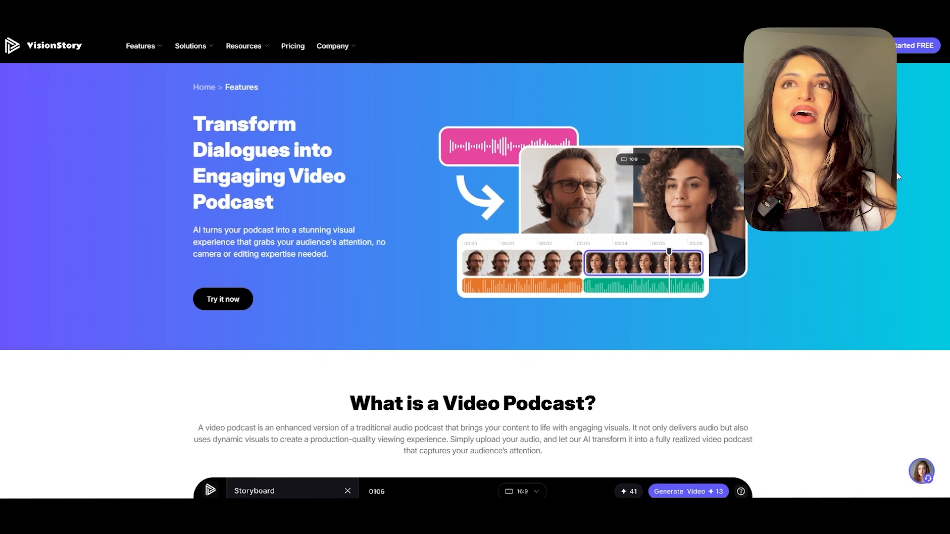
scroll("down", 3)
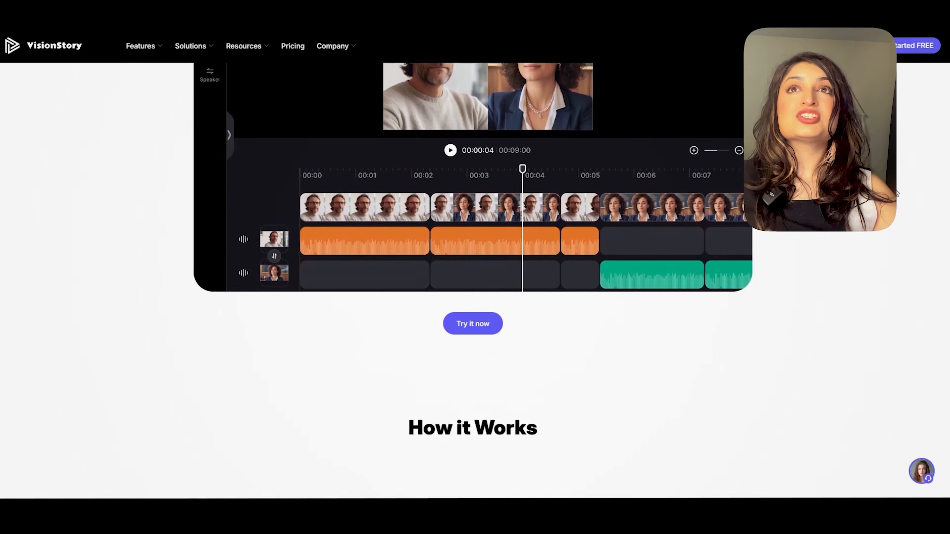
scroll("down", 3)
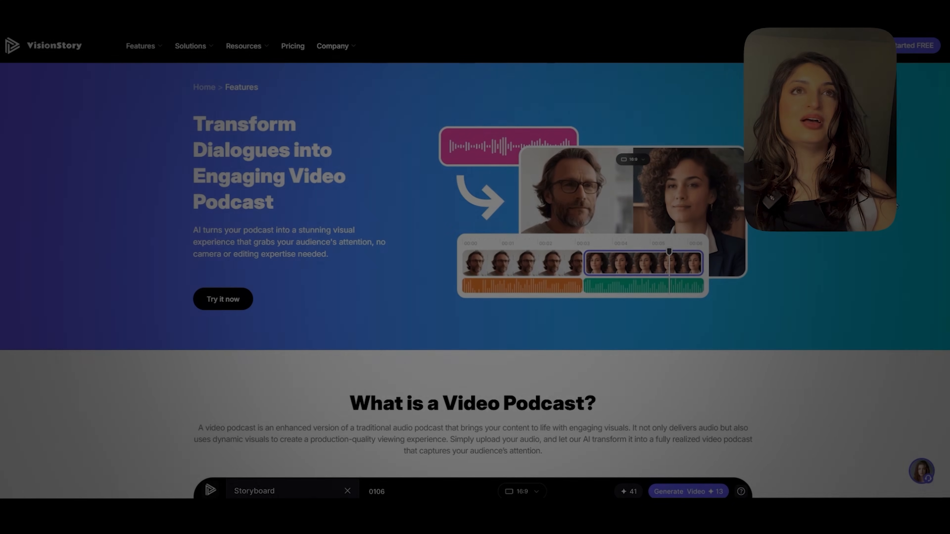
scroll("down", 3)
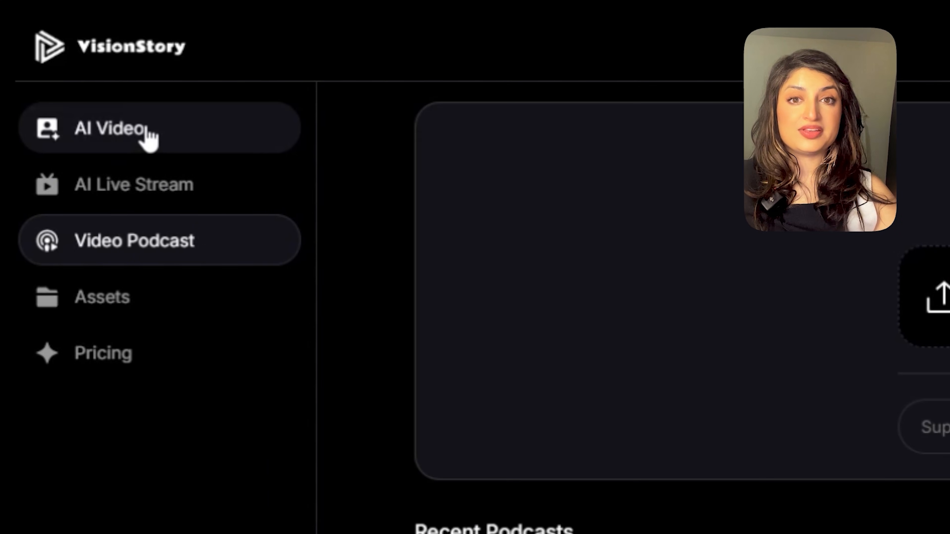
Enter the AI Video workspace and start a new character image in the Characters panel
left_click(112, 128)
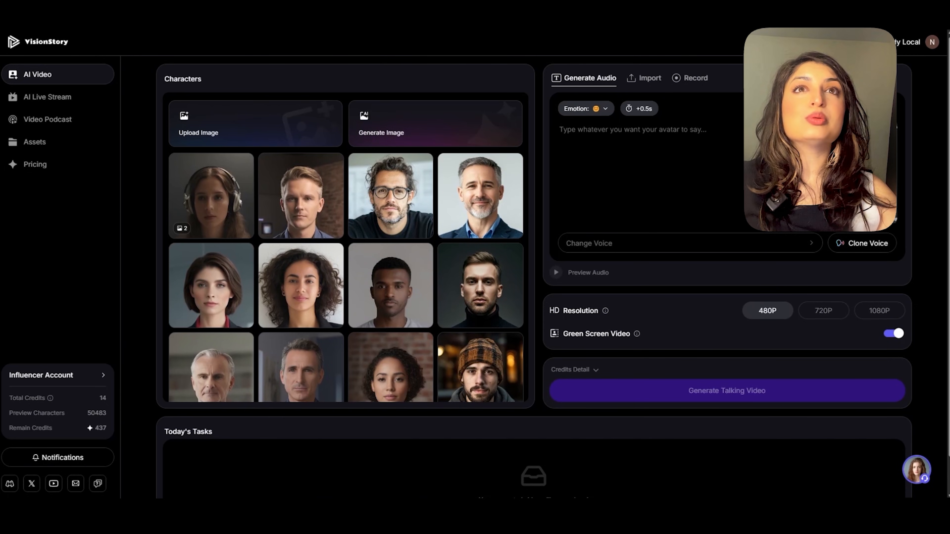
scroll("down", 3)
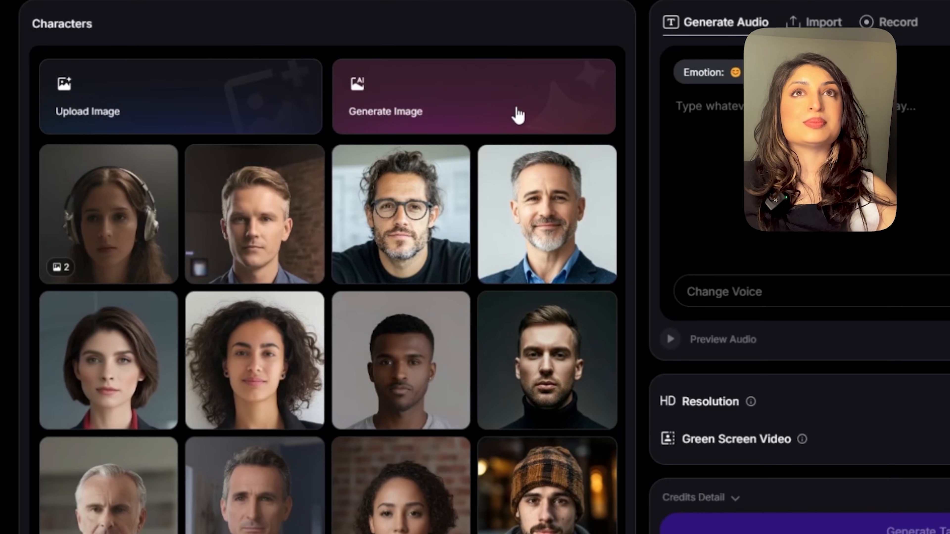
left_click(475, 96)
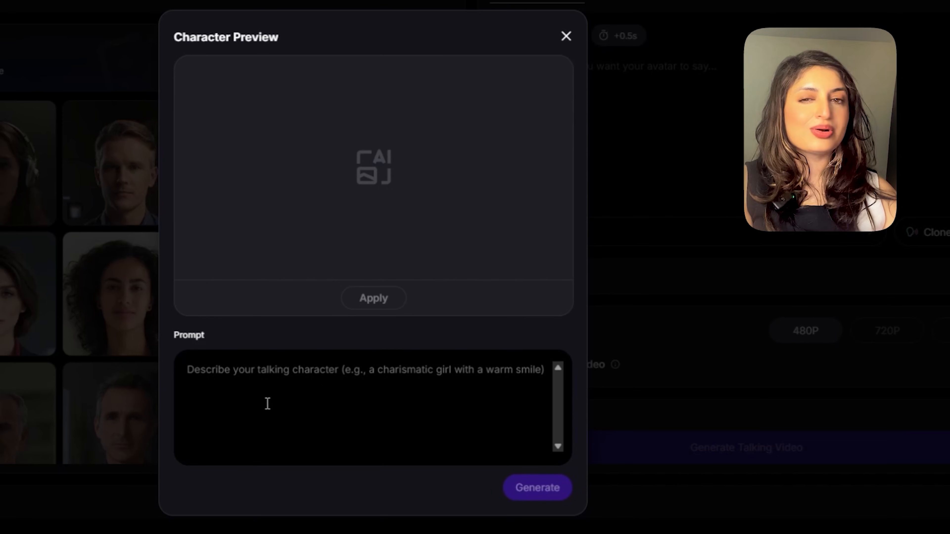
Generate an avatar from 'a woman in a podcast studio' and apply it as the character
type("a woman in a podcast studio")
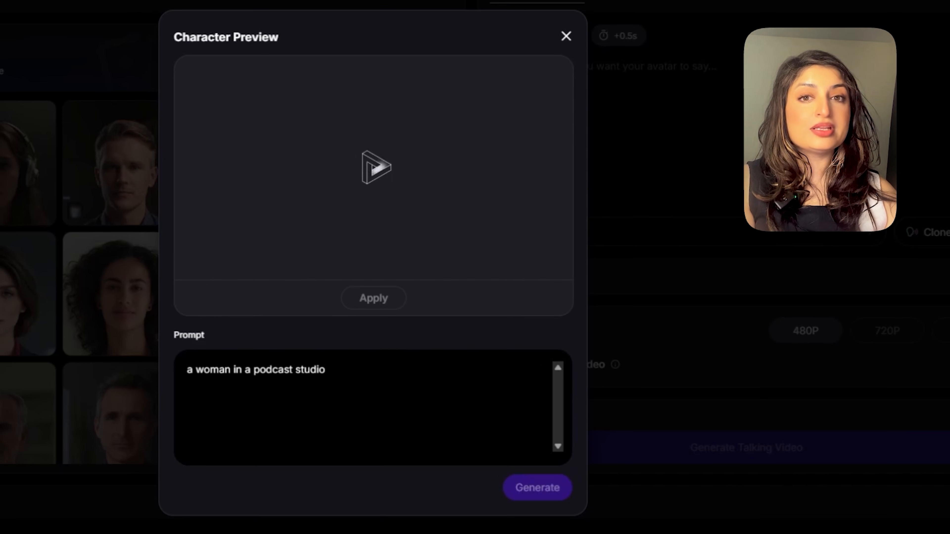
left_click(536, 488)
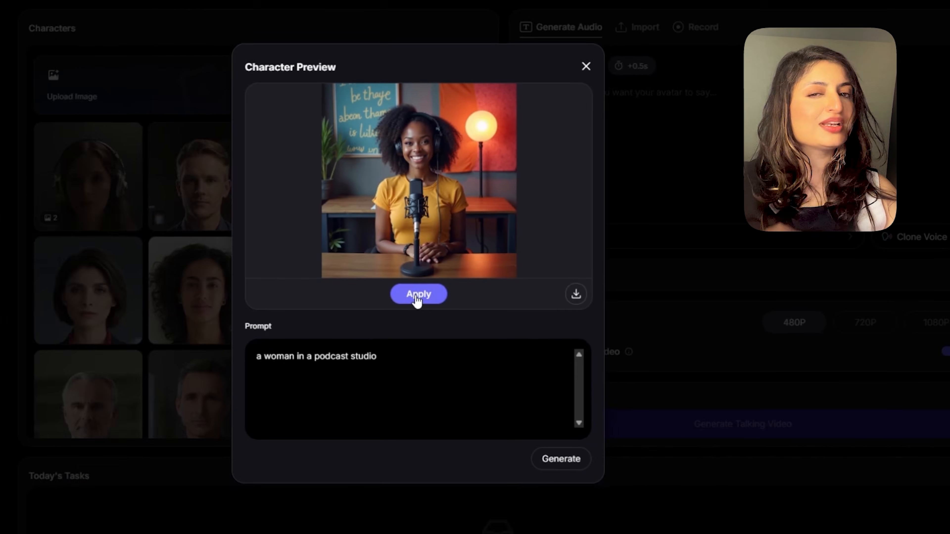
left_click(418, 294)
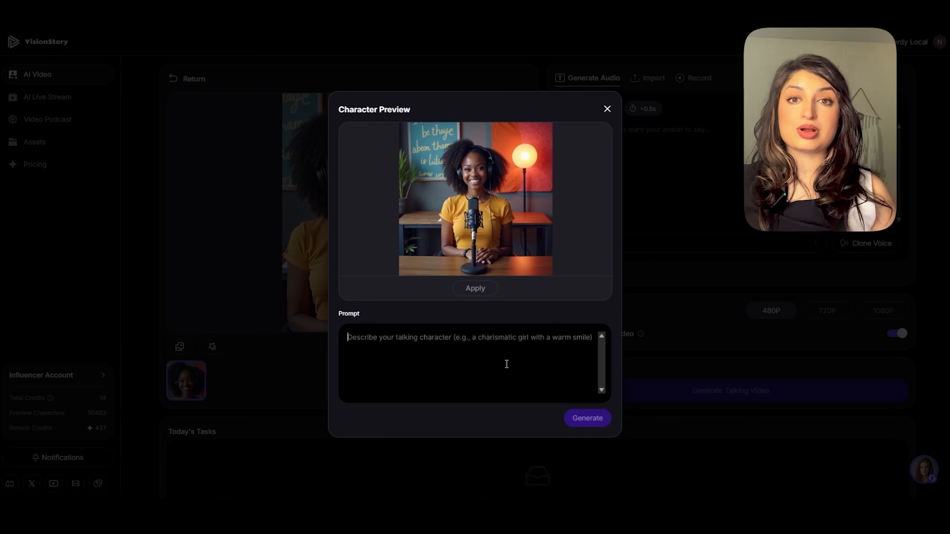
Regenerate the avatar with 'Character wearing pink blazer' and close the preview
type("Character wearing pink blazer")
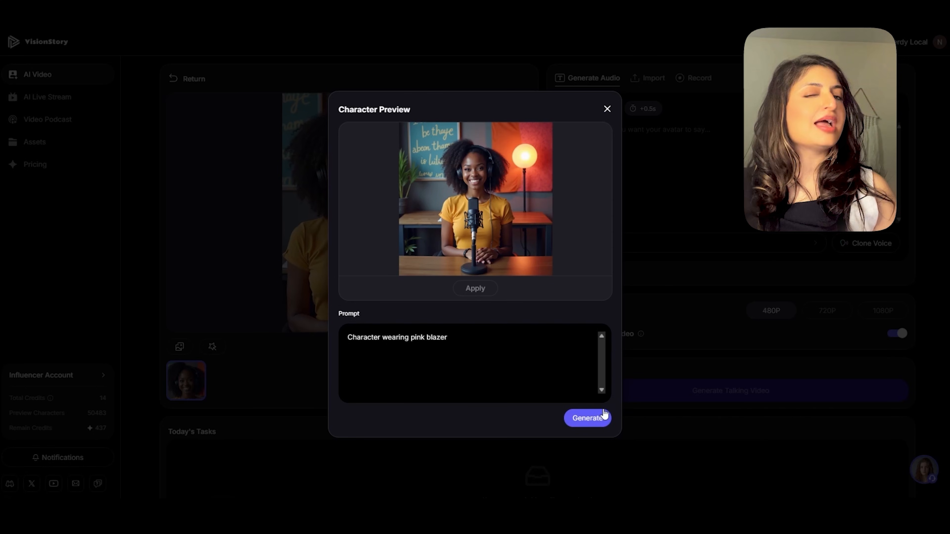
left_click(585, 418)
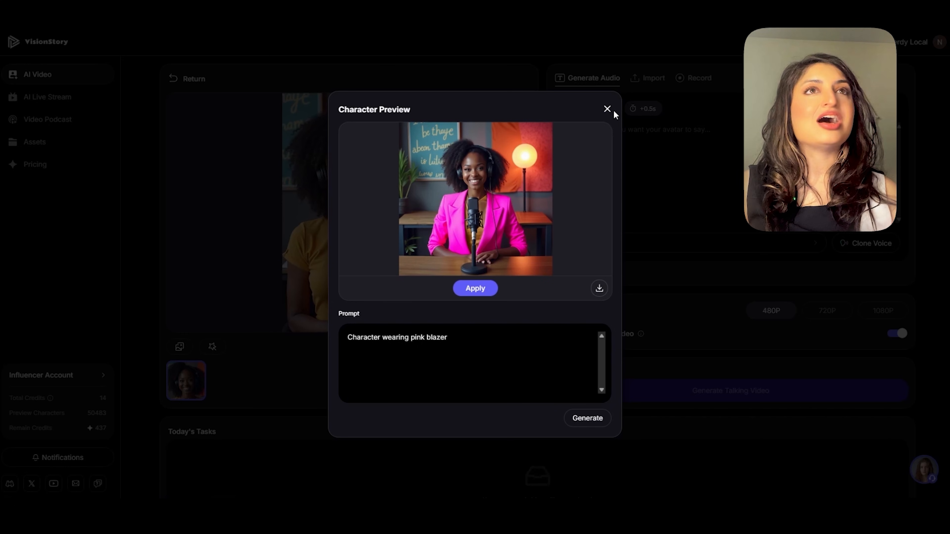
left_click(607, 109)
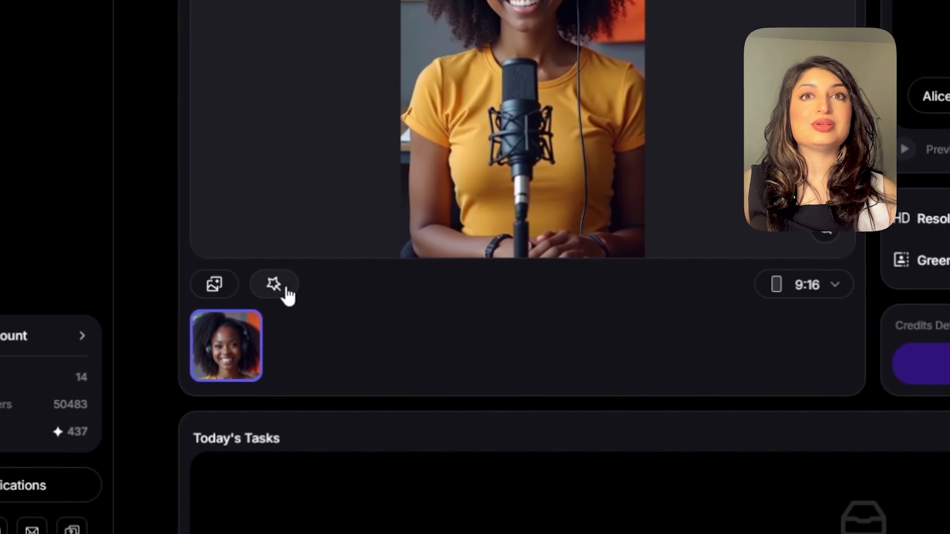
Restyle the host photo and apply the Disney-style cartoon version
left_click(273, 284)
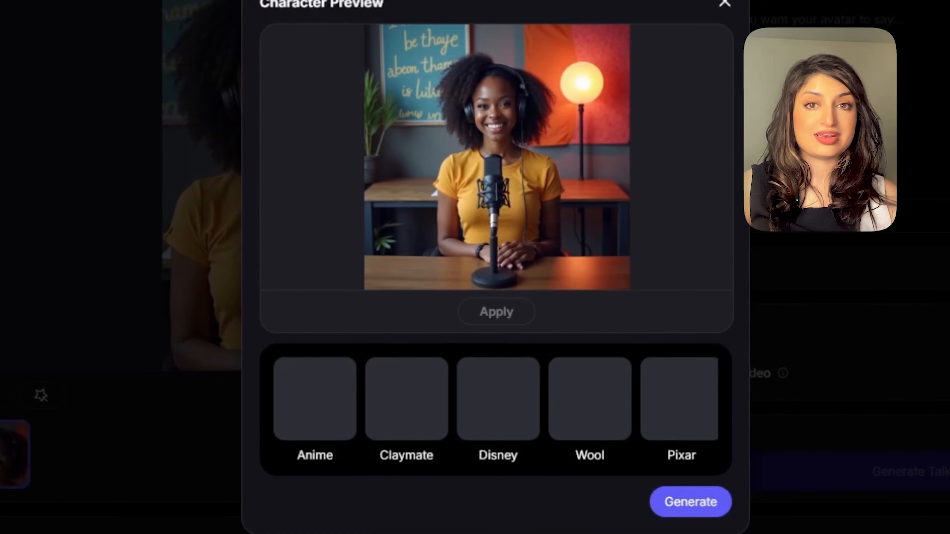
left_click(477, 405)
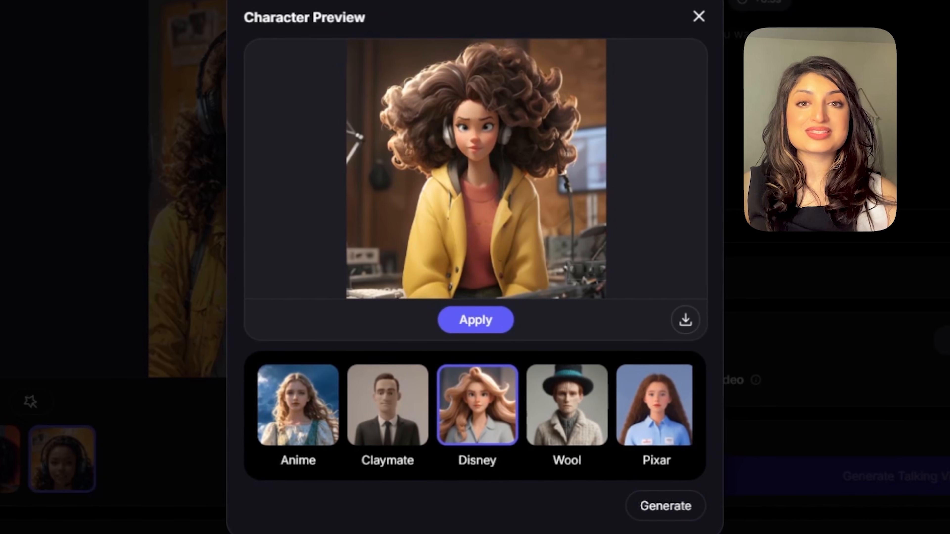
left_click(698, 16)
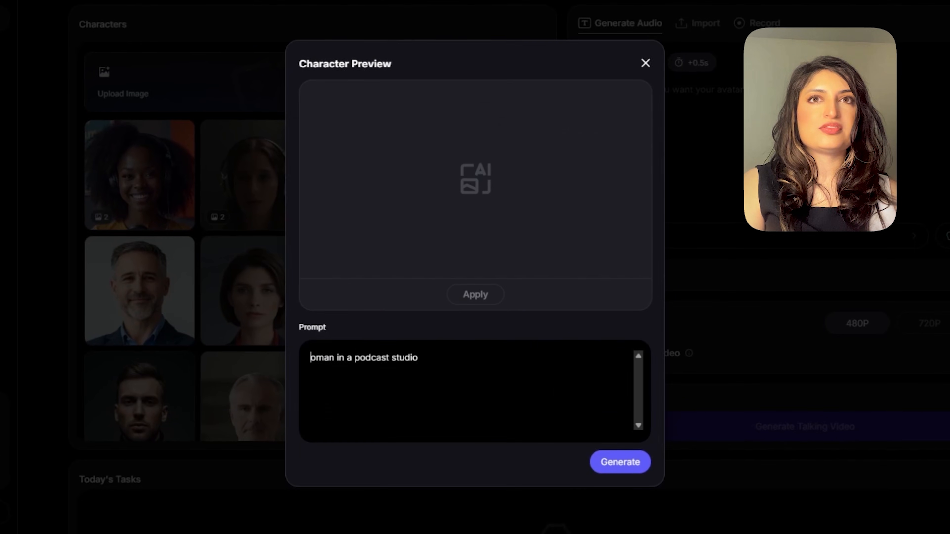
Generate a man in a podcast studio, apply him as the avatar and return to the gallery
left_click(619, 462)
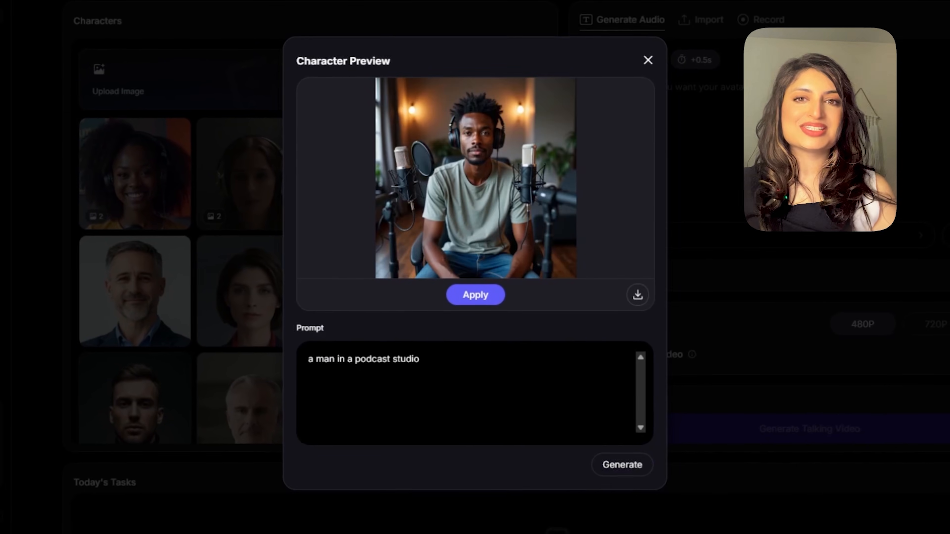
left_click(475, 294)
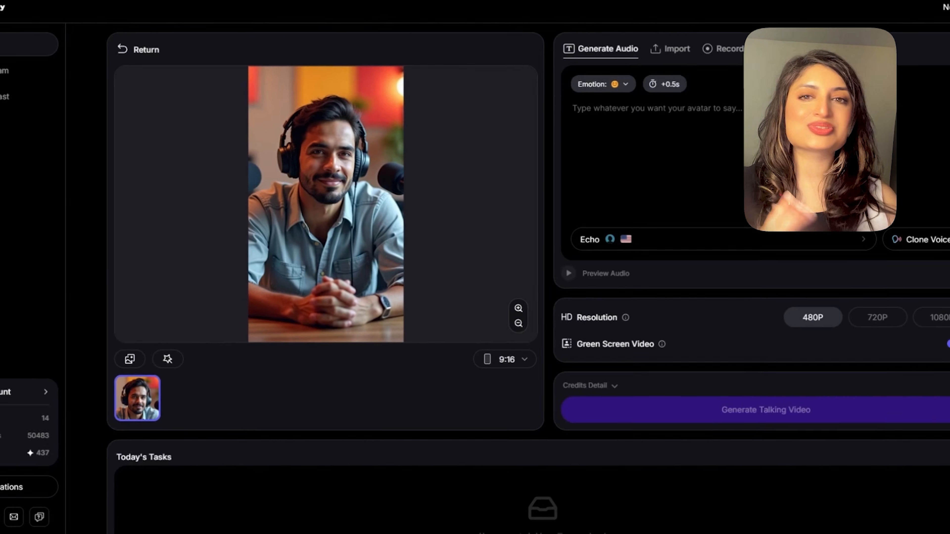
left_click(138, 49)
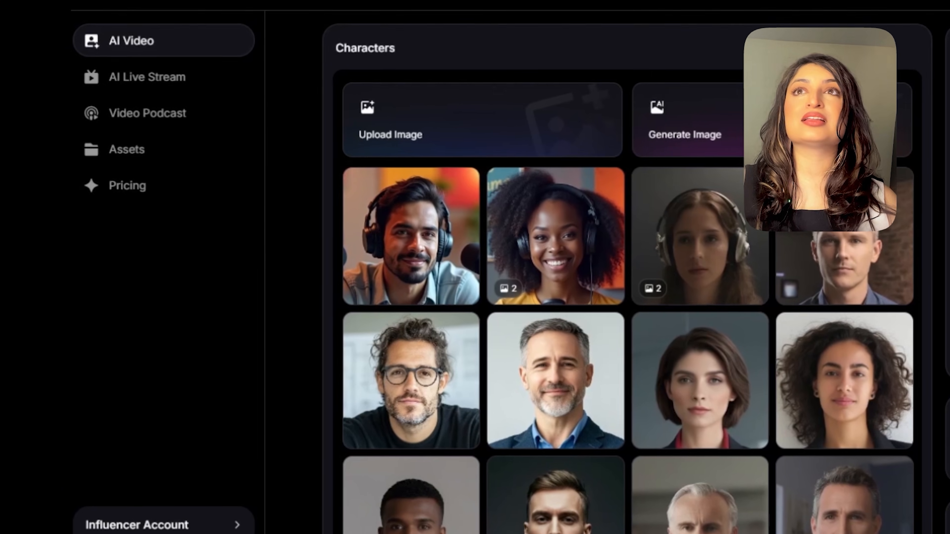
Start a Video Podcast with the uploaded 07:43 .wav file and accept the full clip
left_click(146, 113)
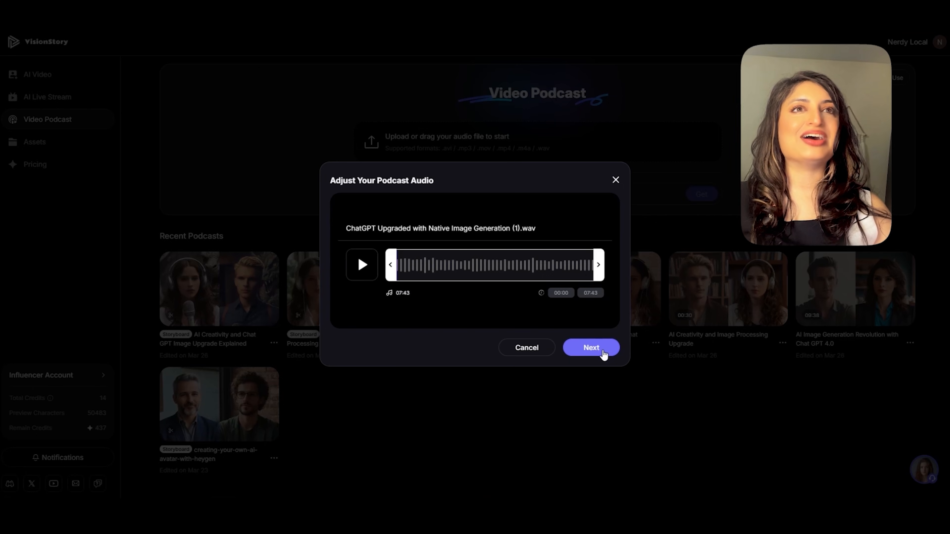
left_click(590, 347)
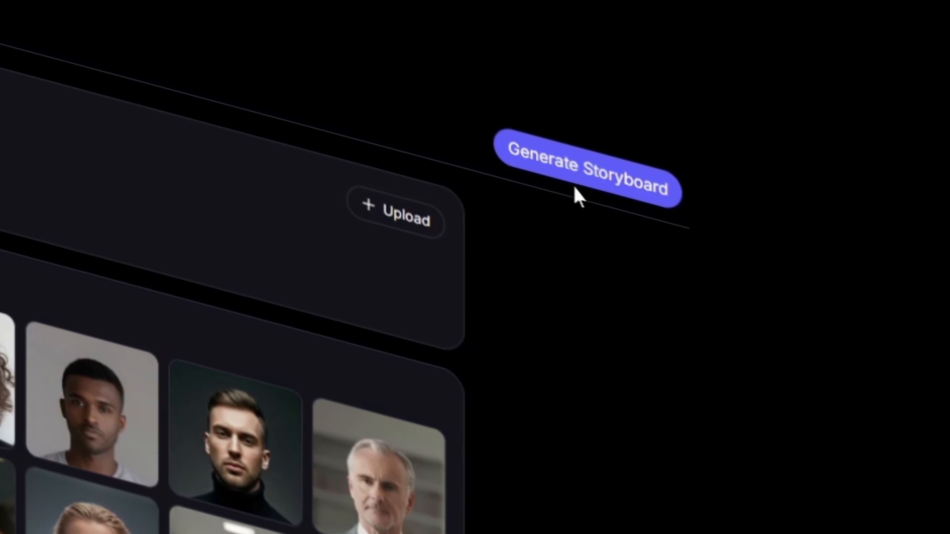
Generate the two-host storyboard from the podcast audio and bring up speaker position options
left_click(589, 165)
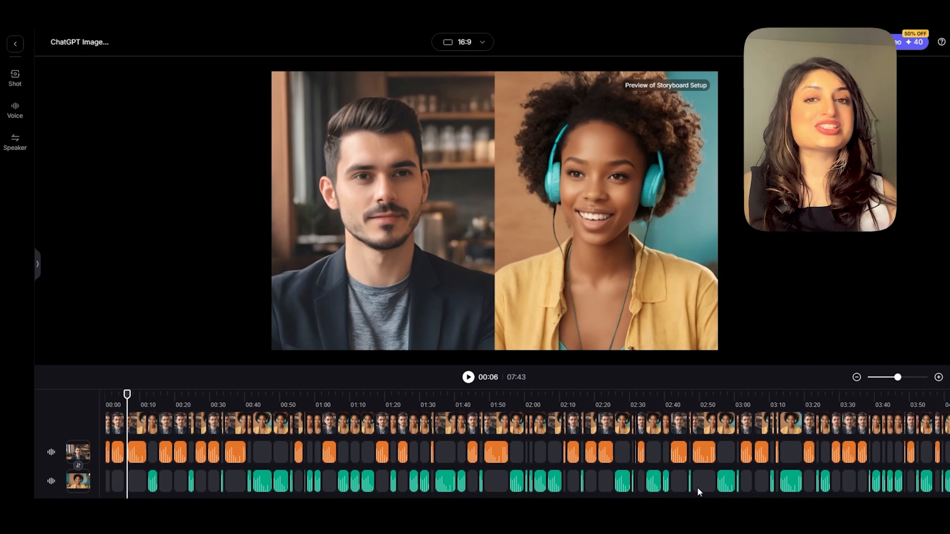
left_click(15, 143)
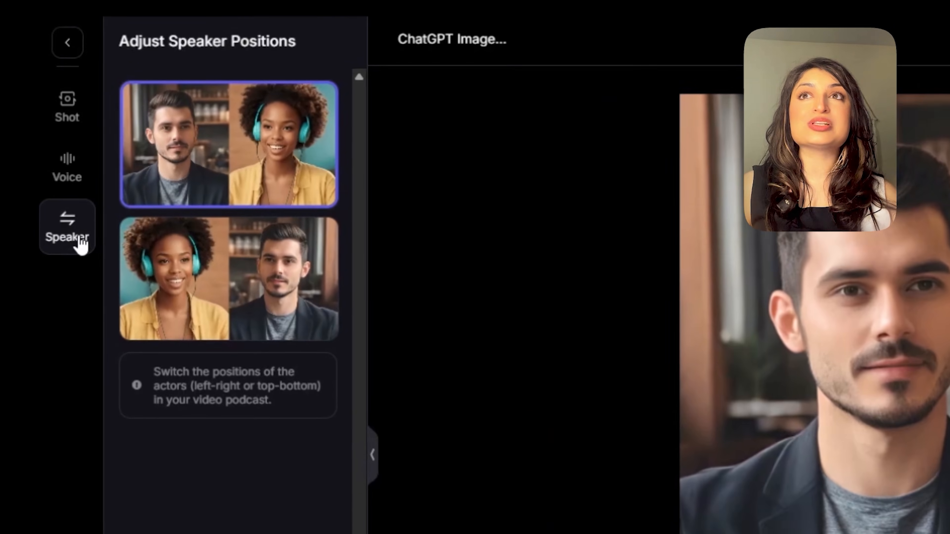
Swap the hosts so the woman sits left and the man right, then check the preview
left_click(217, 280)
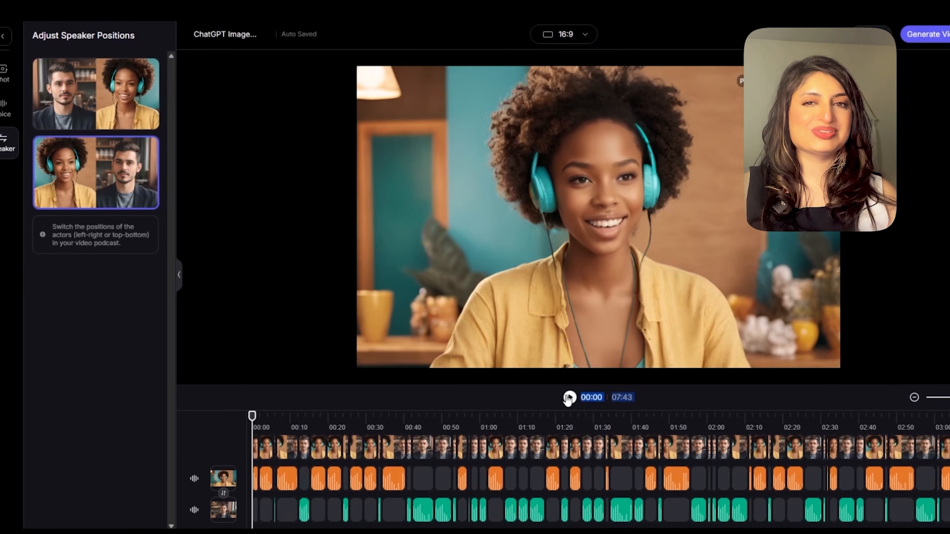
left_click(569, 397)
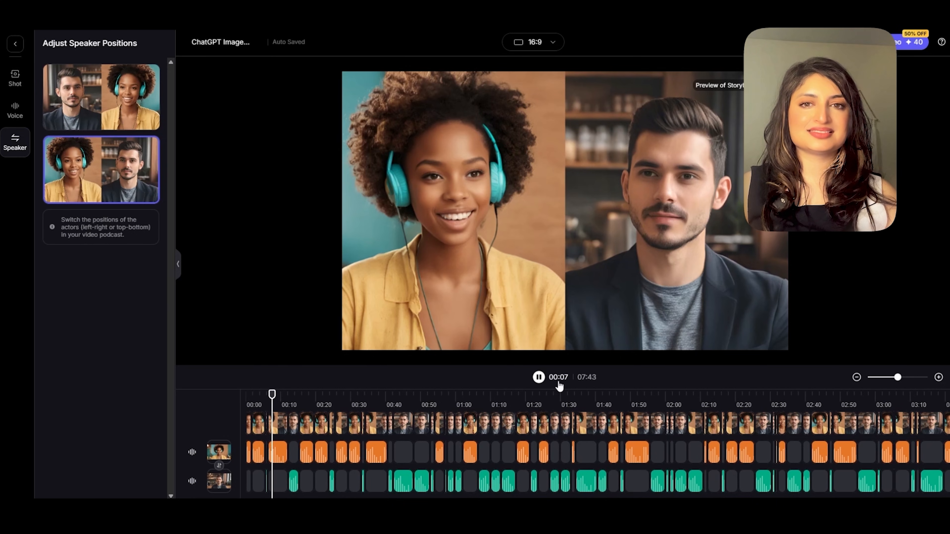
left_click(538, 377)
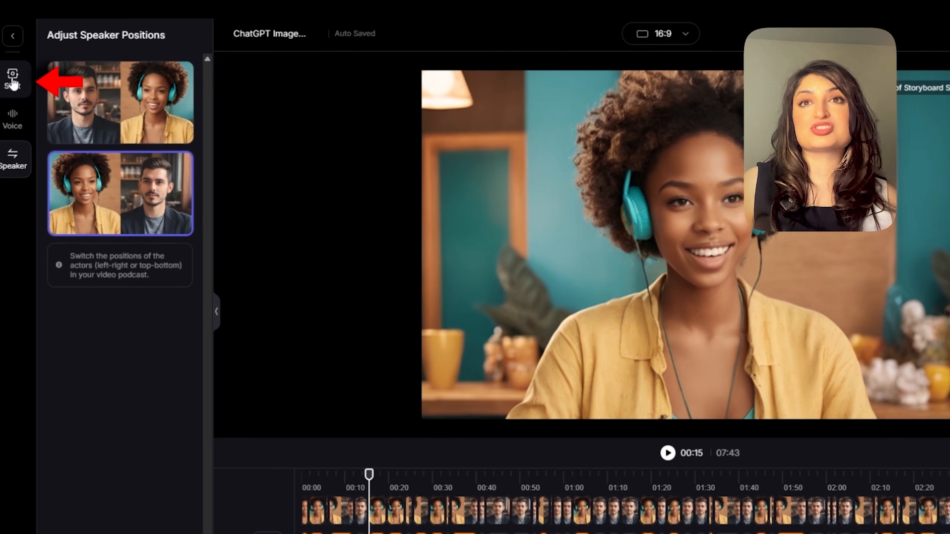
Choose the Mid-Shot framing for the woman host in Shot Selection
left_click(12, 78)
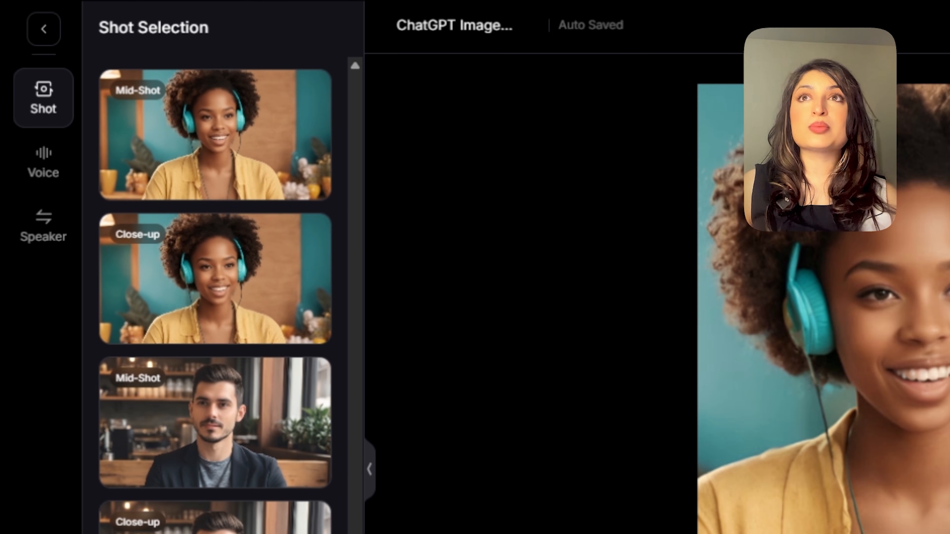
left_click(215, 135)
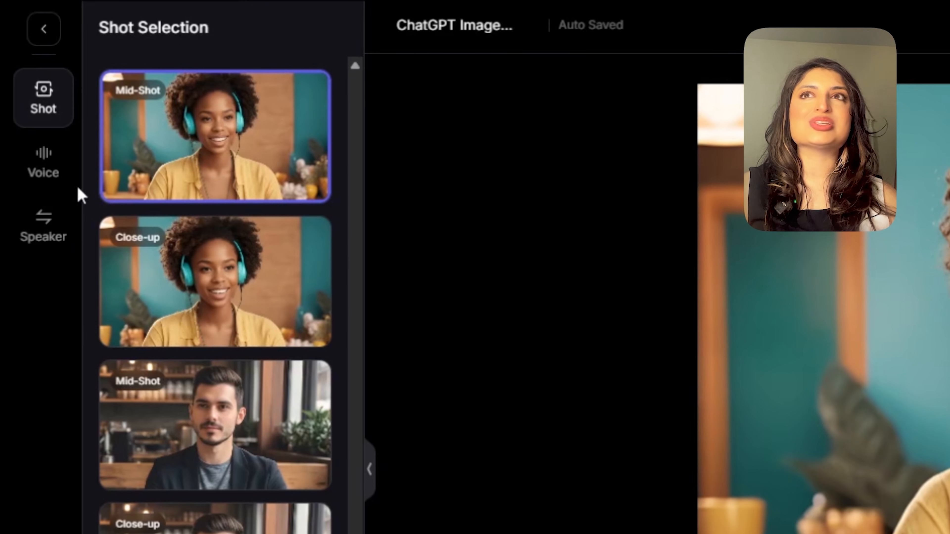
Browse the voice library for the woman host and preview a sample voice
left_click(43, 161)
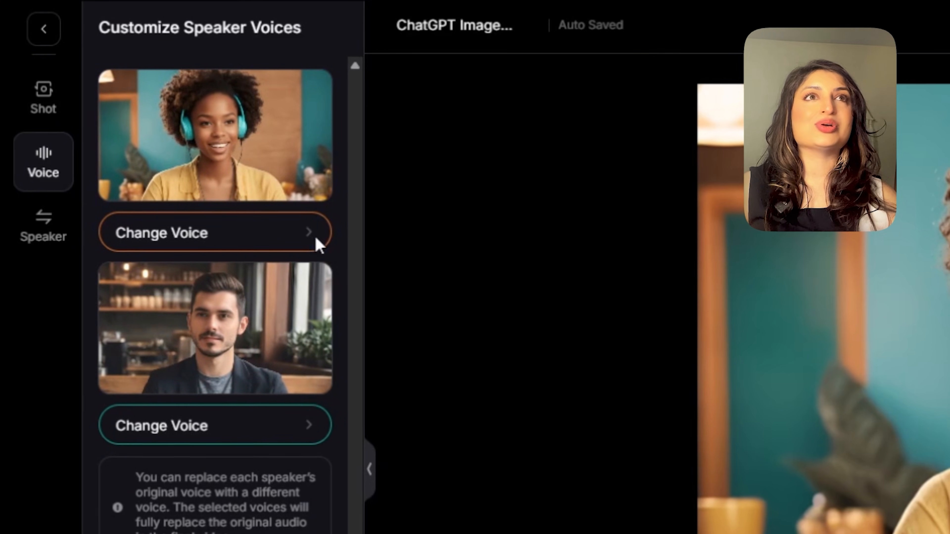
left_click(214, 232)
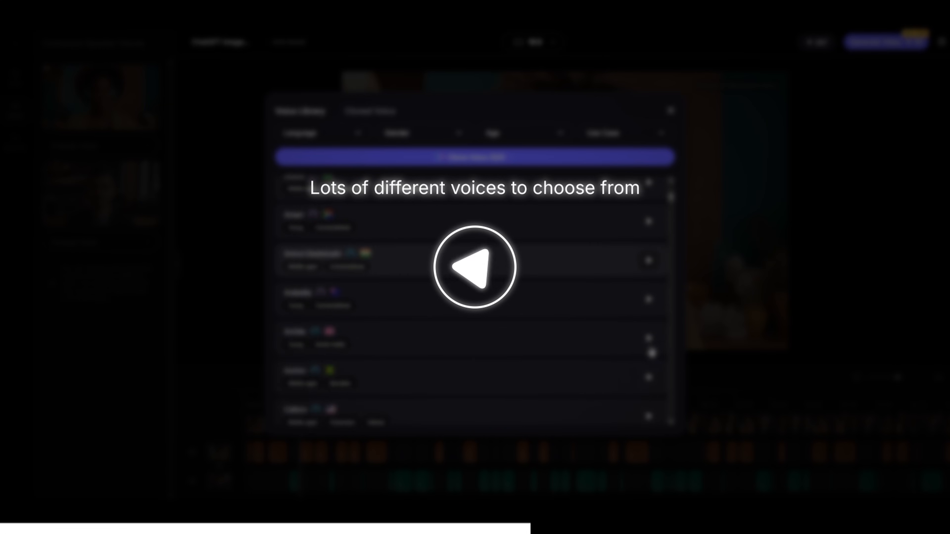
scroll("down", 3)
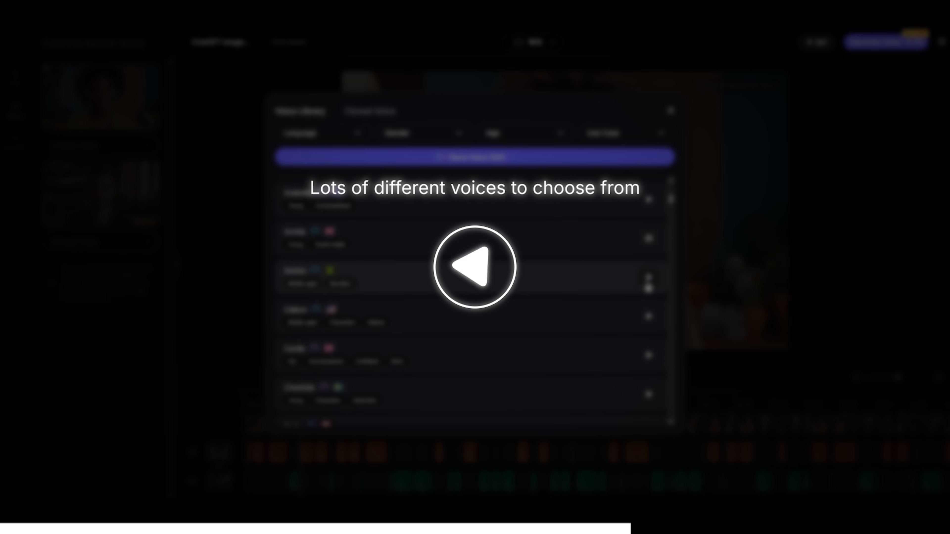
scroll("down", 3)
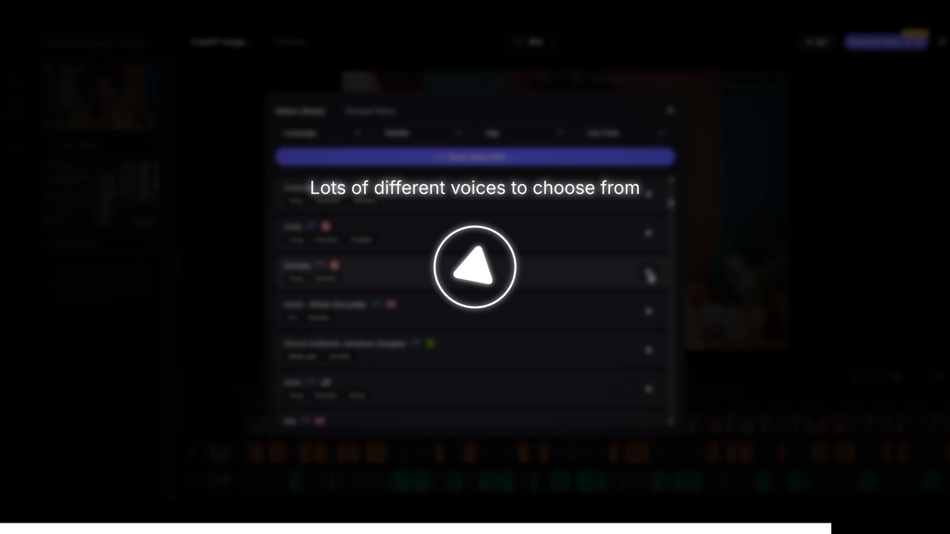
left_click(475, 266)
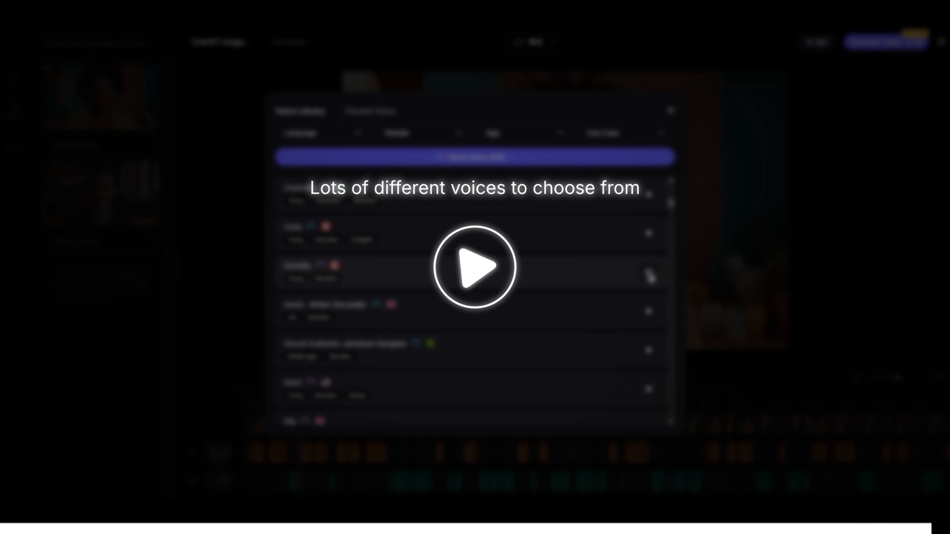